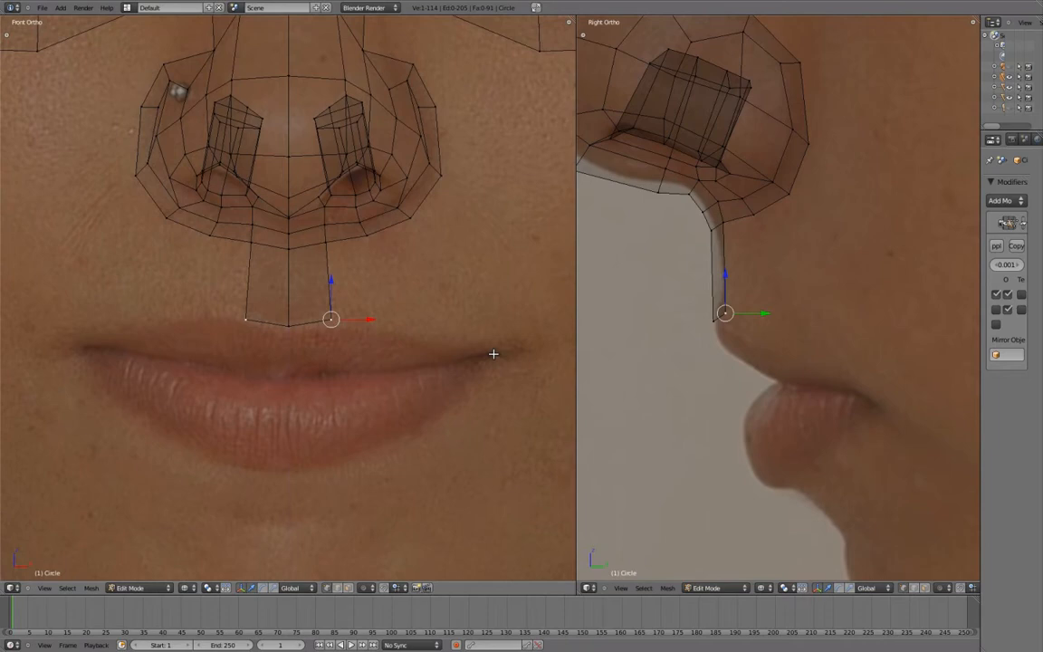
Step: Extrude the bottom nose-strip vertex out to the mouth corner along the upper lip line
drag(330, 318, 493, 355)
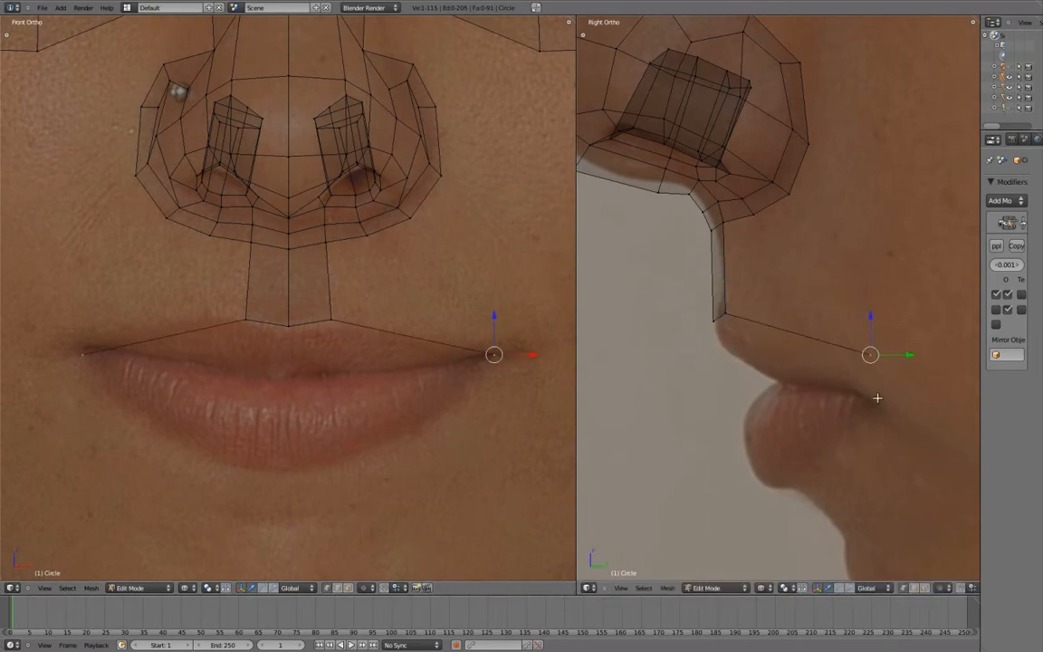
mouse_move(864, 406)
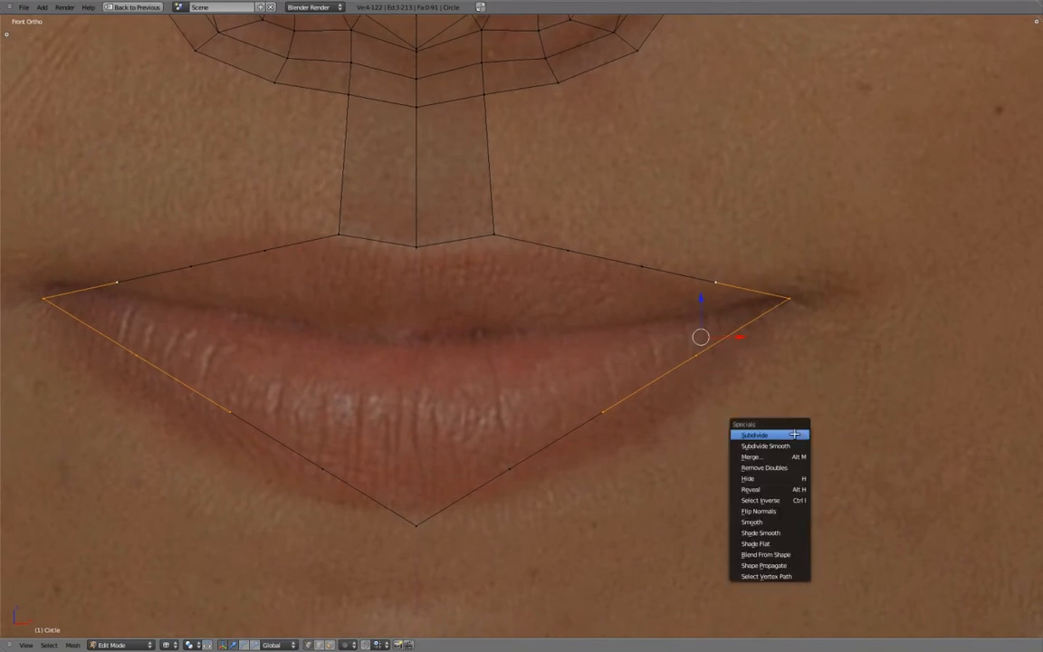
Step: Subdivide the lower lip edges of the lip outline to follow its curve
click(754, 435)
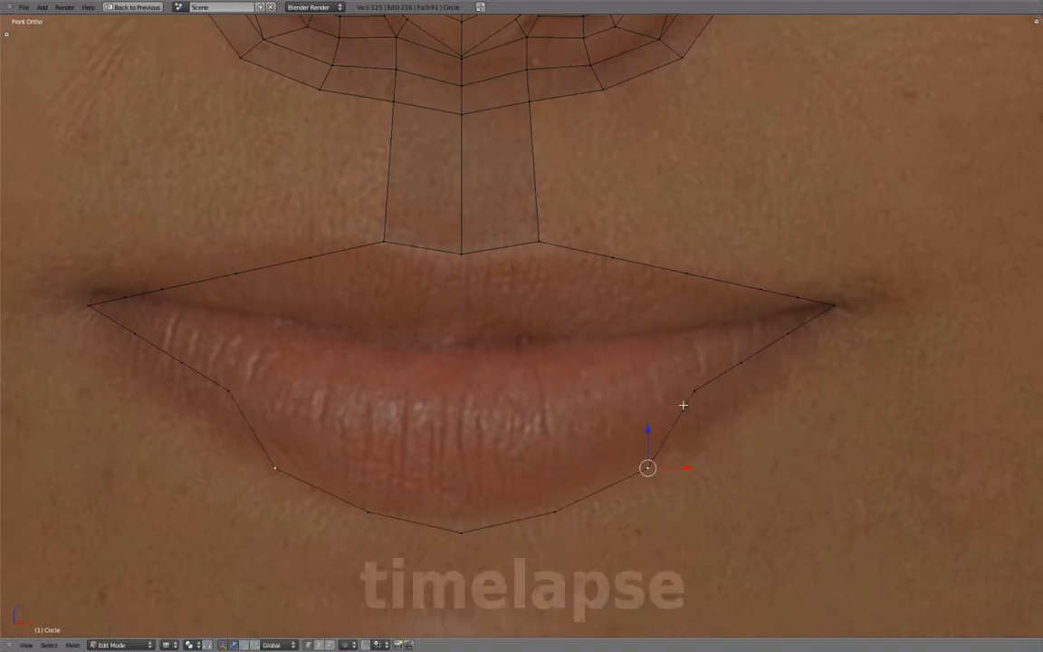
Step: Pull a lip vertex onto the lower lip contour of the front reference
drag(683, 405, 781, 365)
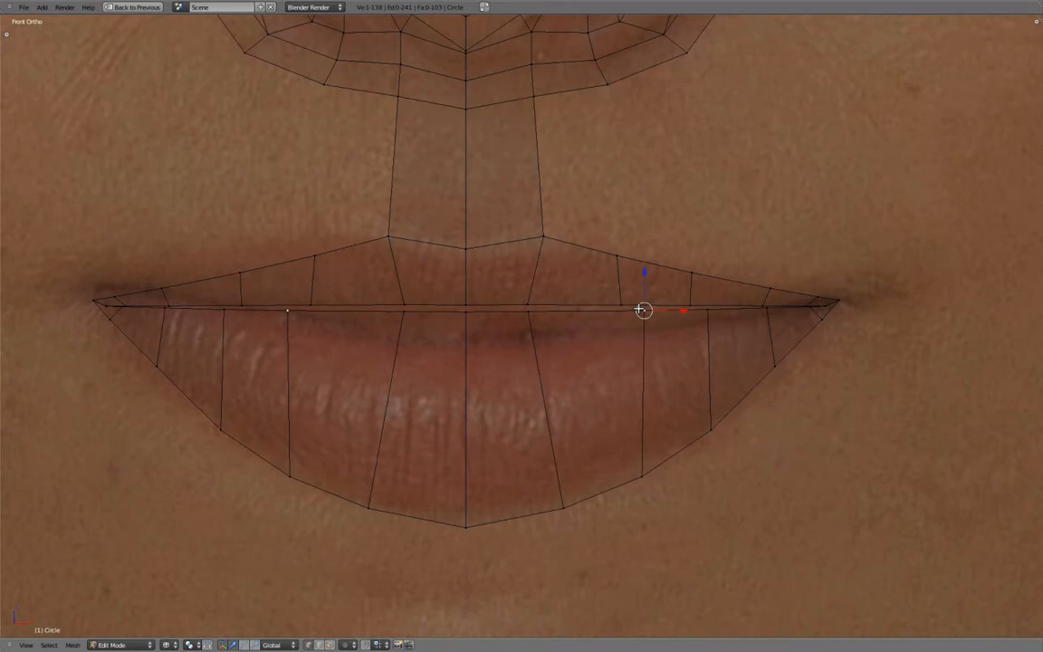
Step: Nudge a lip vertex to fit the front reference outline
drag(643, 311, 648, 311)
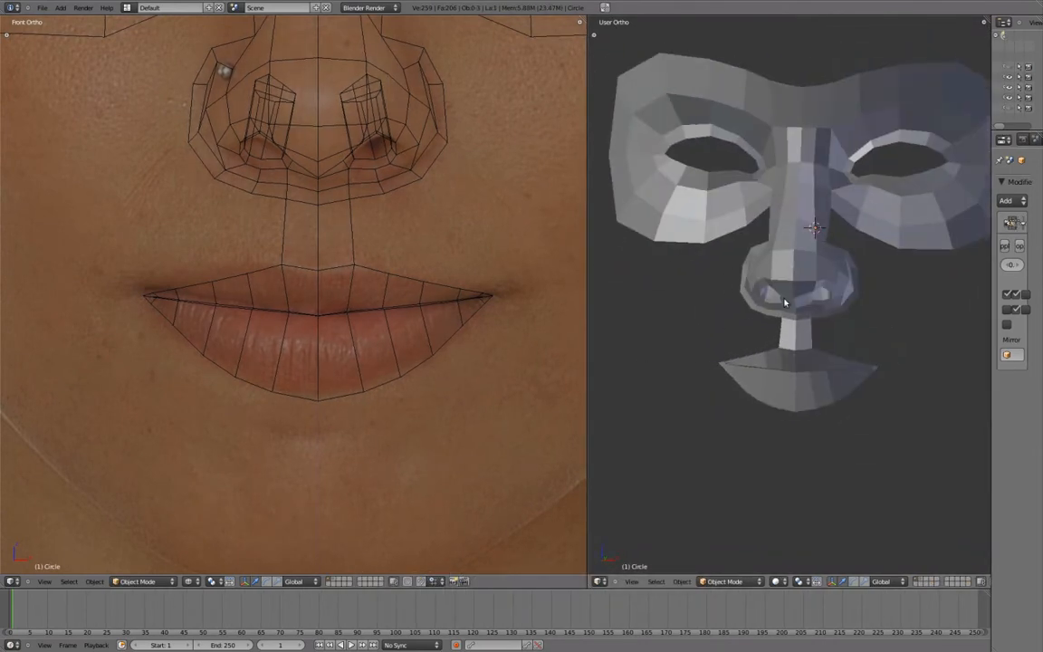
Step: Shape the lip loops forward in Edit Mode to match the side-reference lip profile
key(Tab)
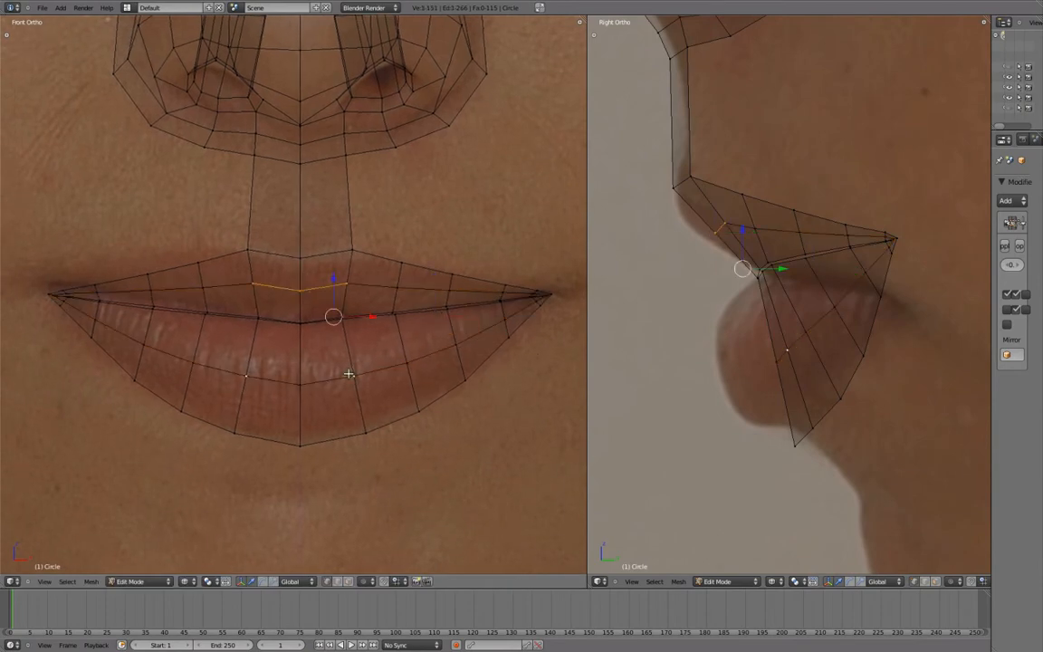
drag(335, 317, 324, 333)
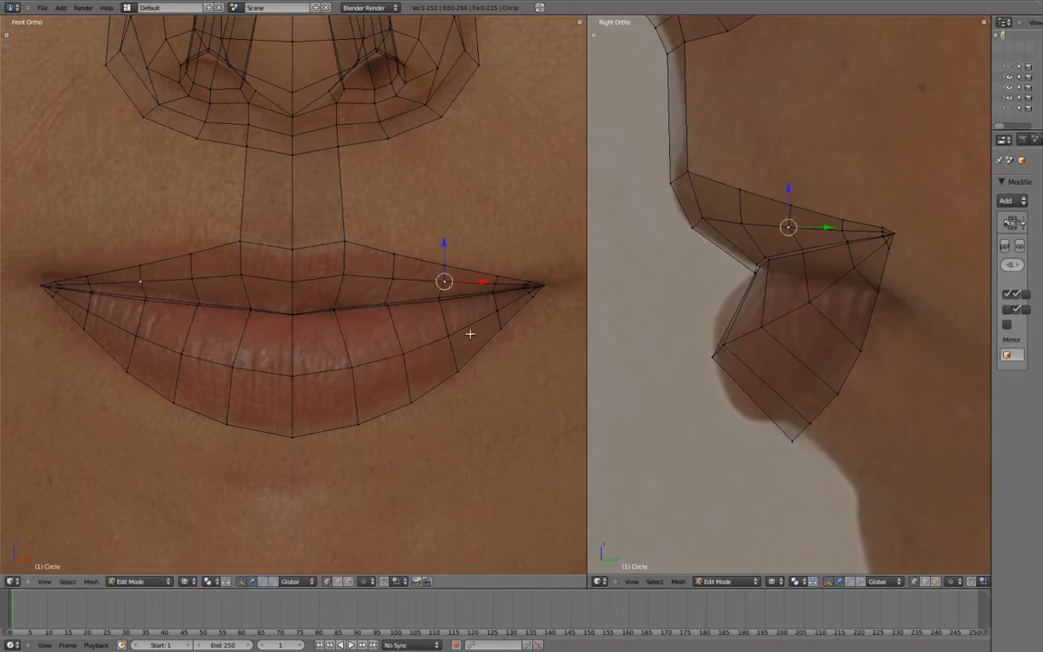
drag(444, 281, 528, 313)
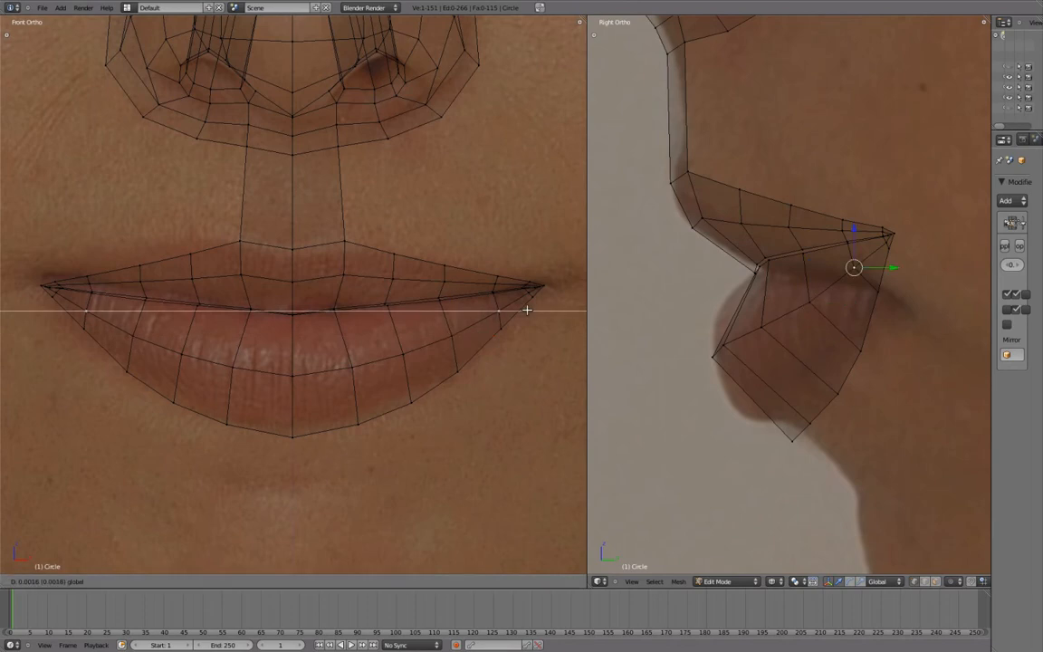